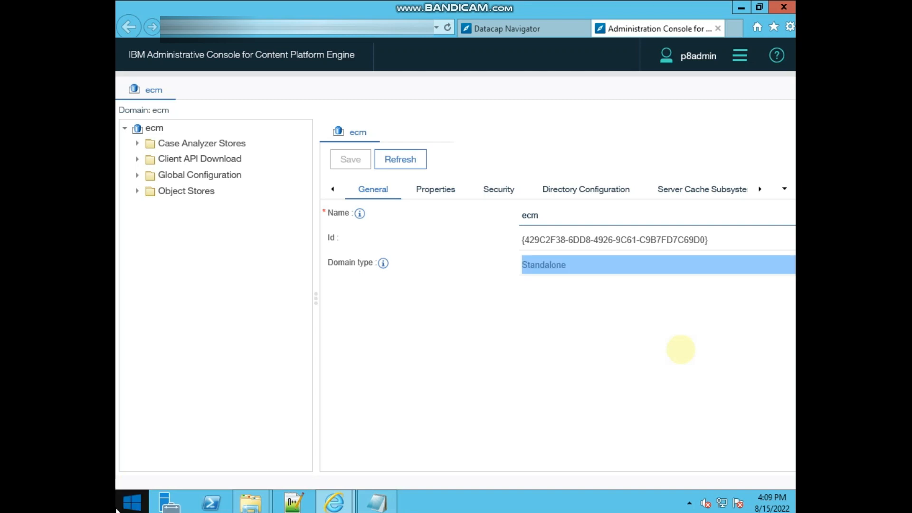
Expand Object Stores in the domain tree and open the DOS object store
click(556, 344)
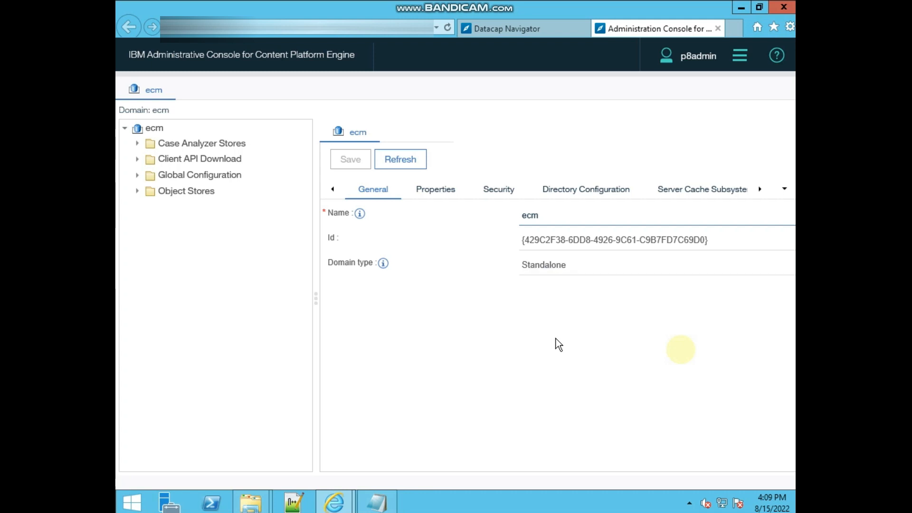
mouse_move(508, 349)
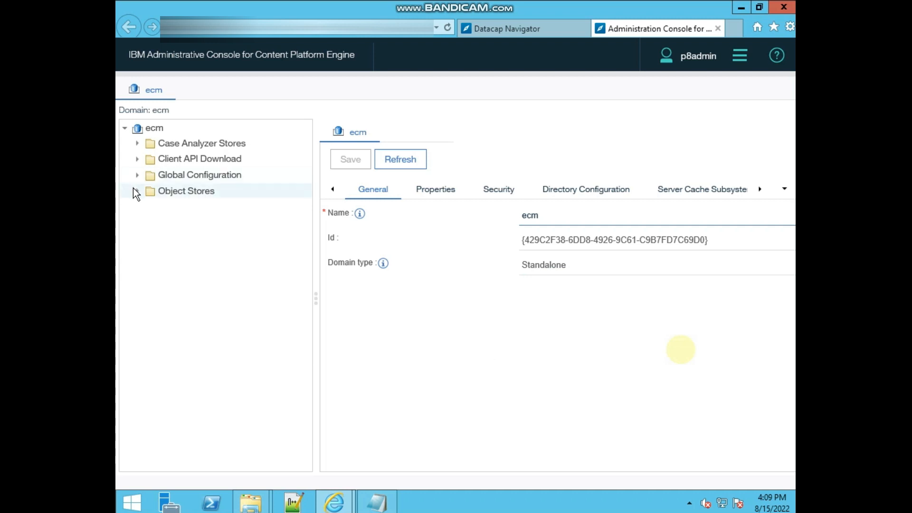
click(137, 191)
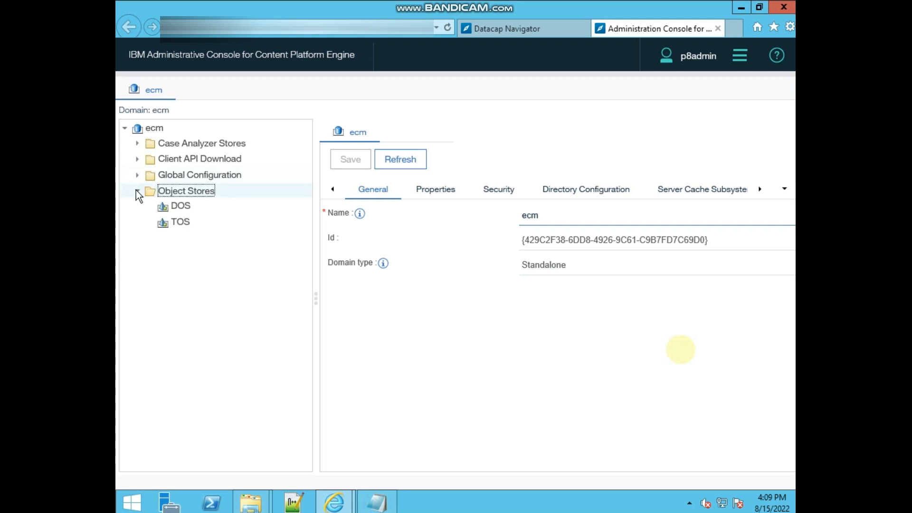
click(137, 190)
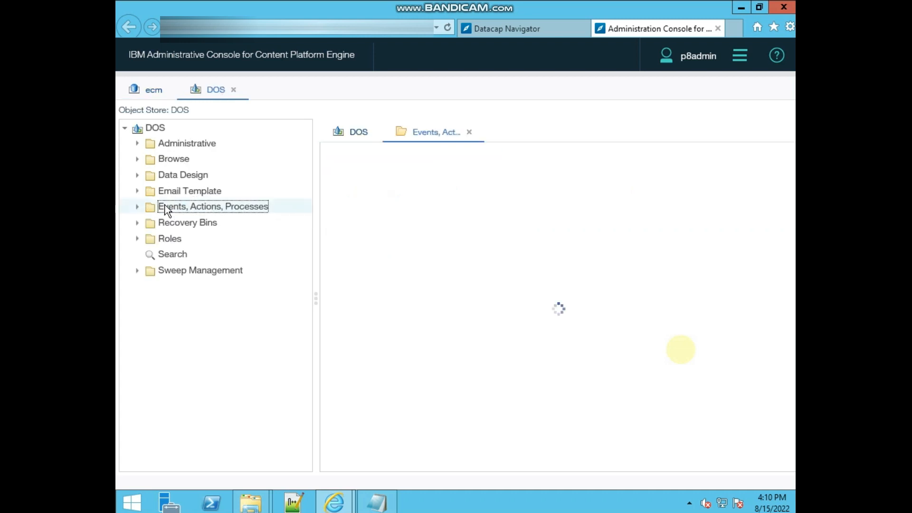
click(213, 207)
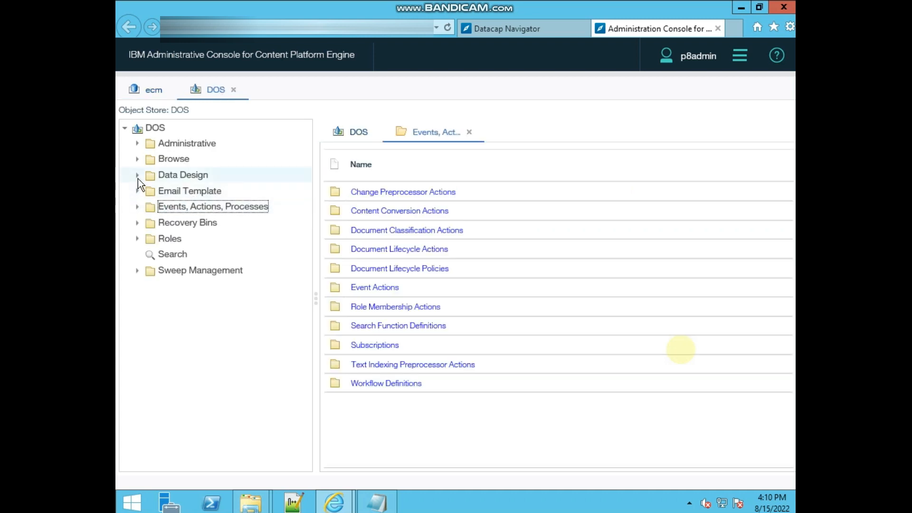
Expand Data Design > Classes in DOS and open the Document class definition
click(137, 175)
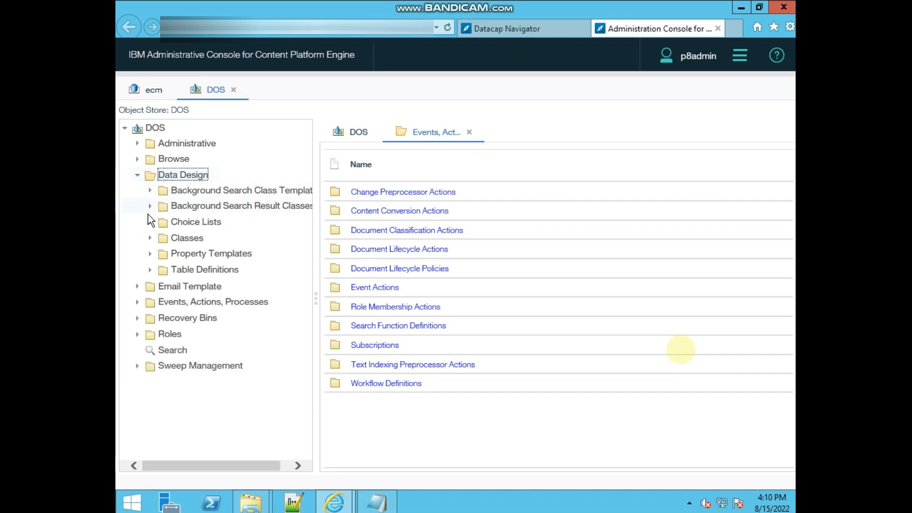
click(150, 238)
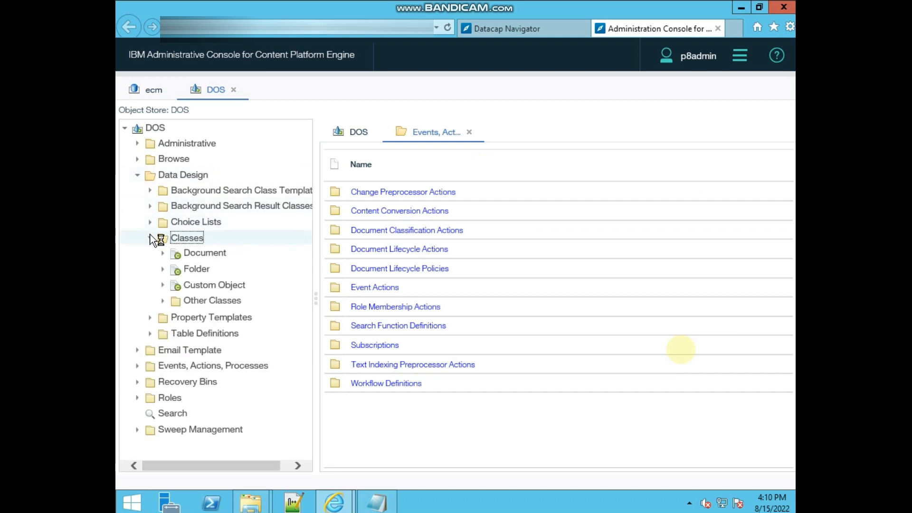
click(150, 237)
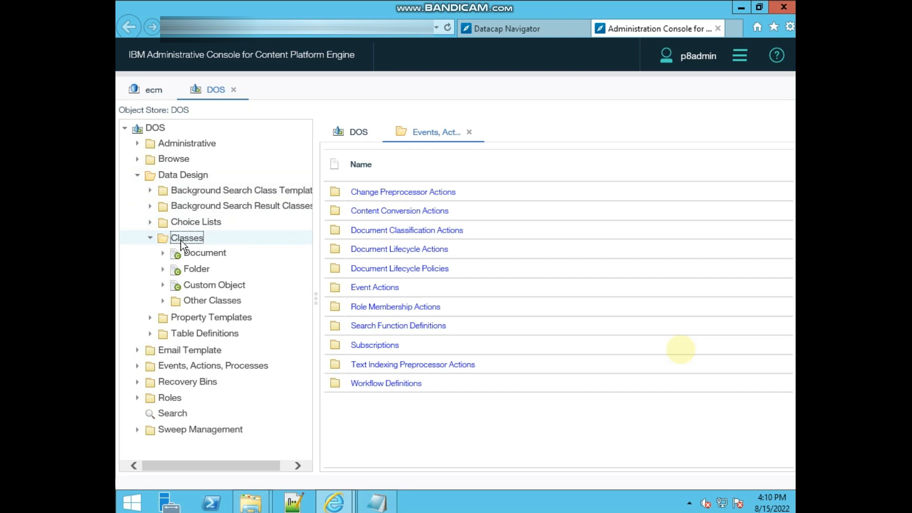
mouse_move(195, 313)
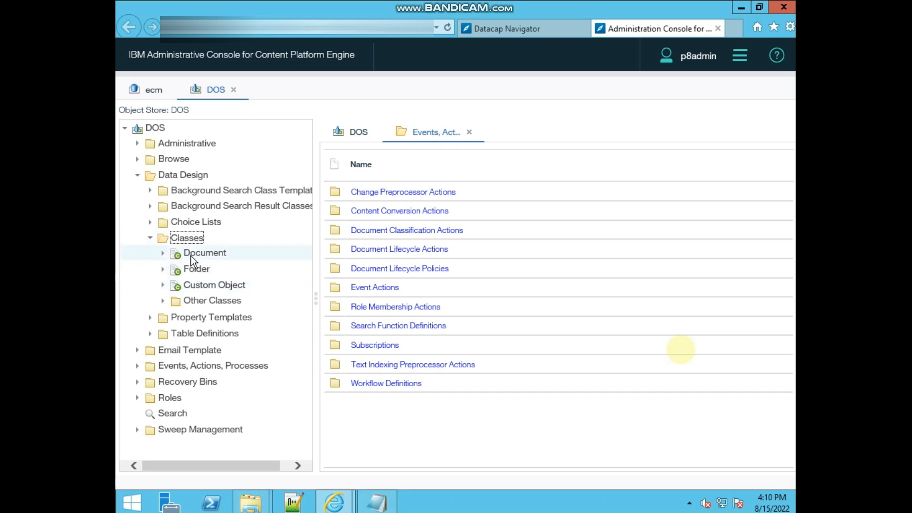
double_click(205, 252)
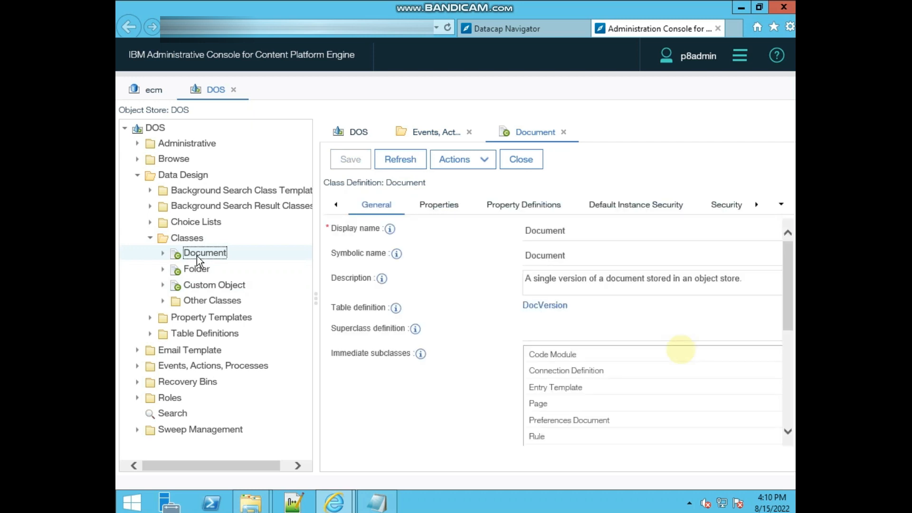
Start a new Document subclass named TestClass1 (display name, symbolic name, description) and proceed
right_click(205, 253)
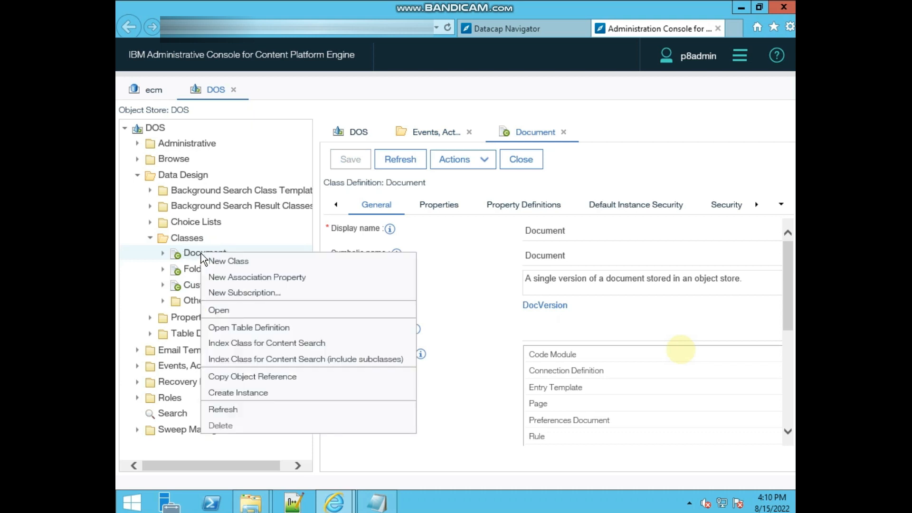
mouse_move(228, 263)
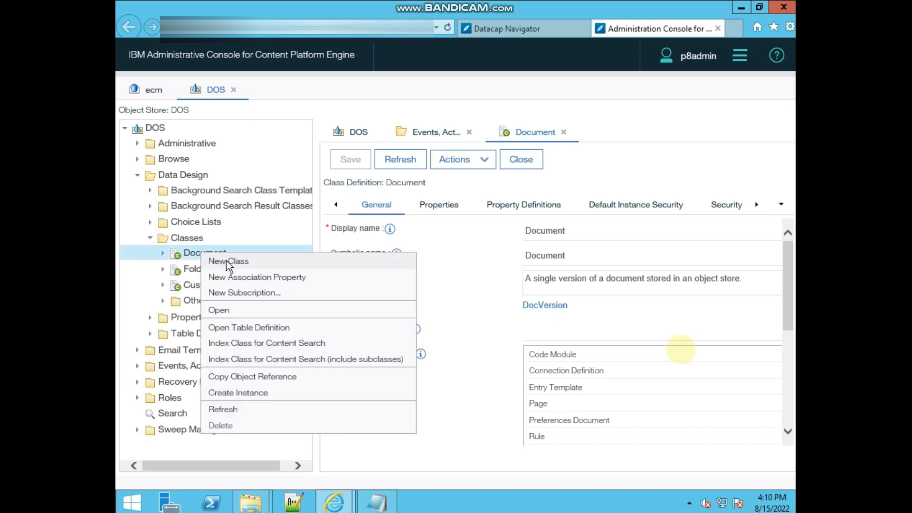
click(228, 260)
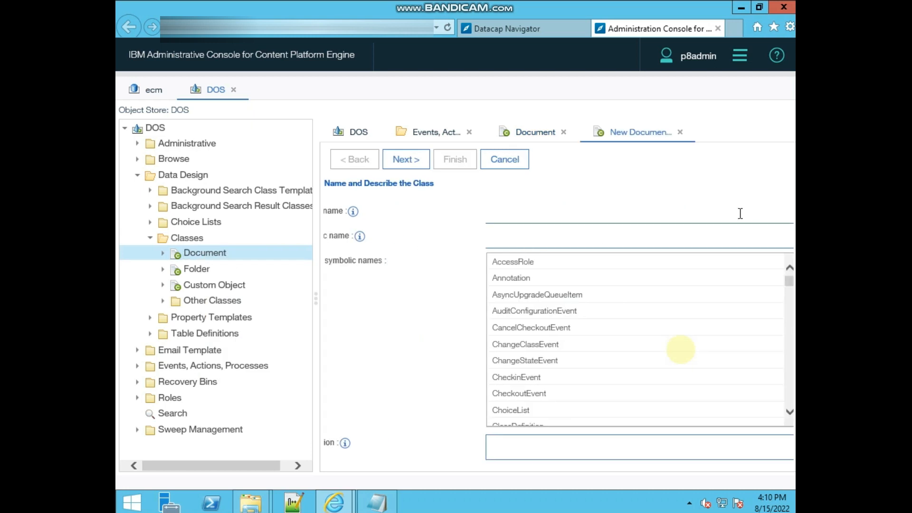
text(TestClass1)
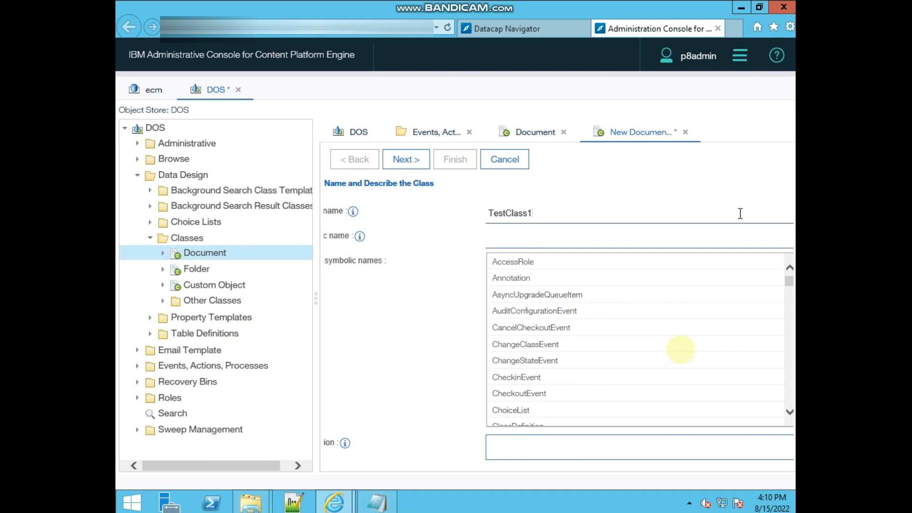
mouse_move(676, 217)
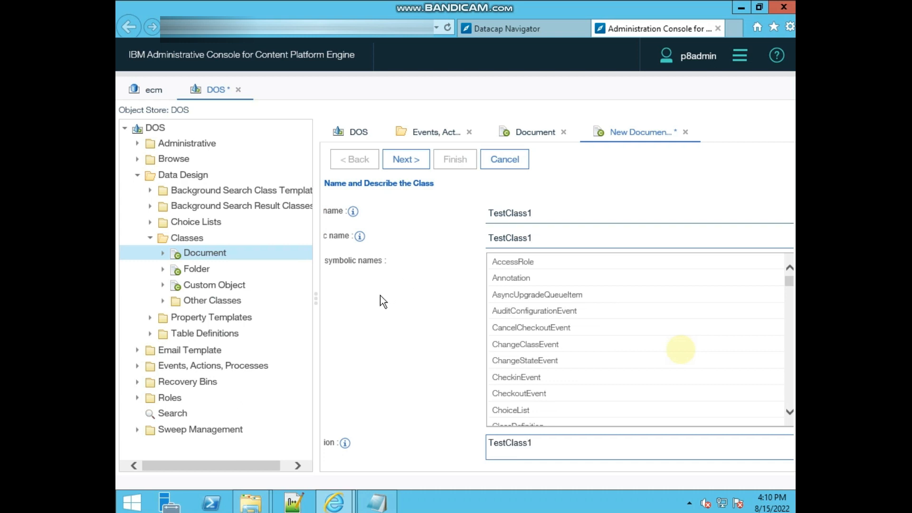
mouse_move(310, 283)
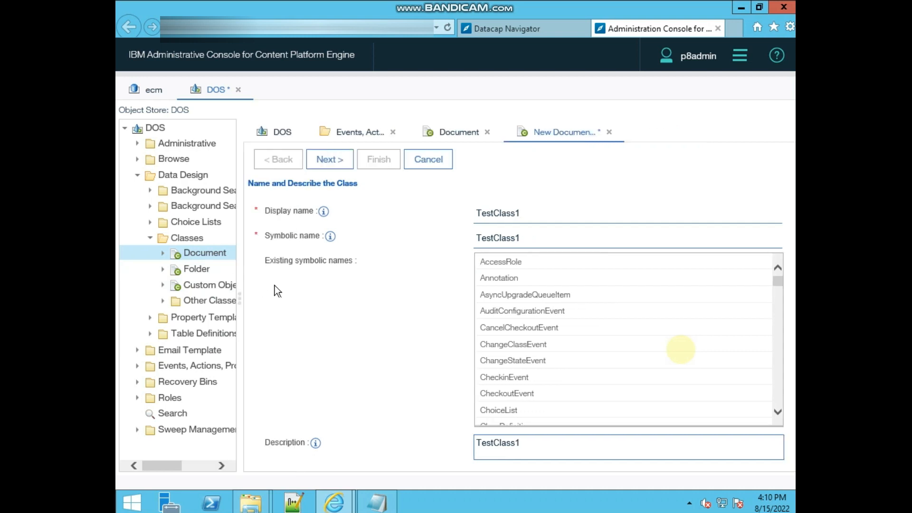
mouse_move(356, 299)
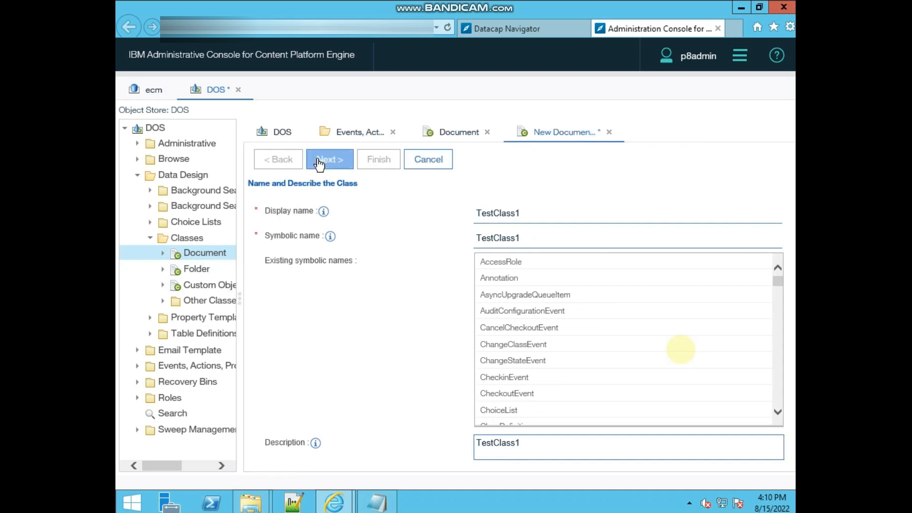
click(328, 160)
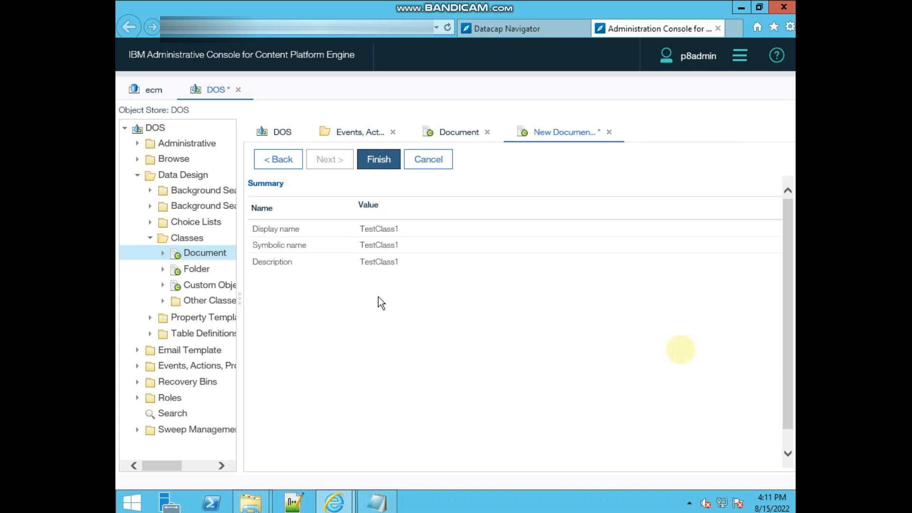
mouse_move(380, 328)
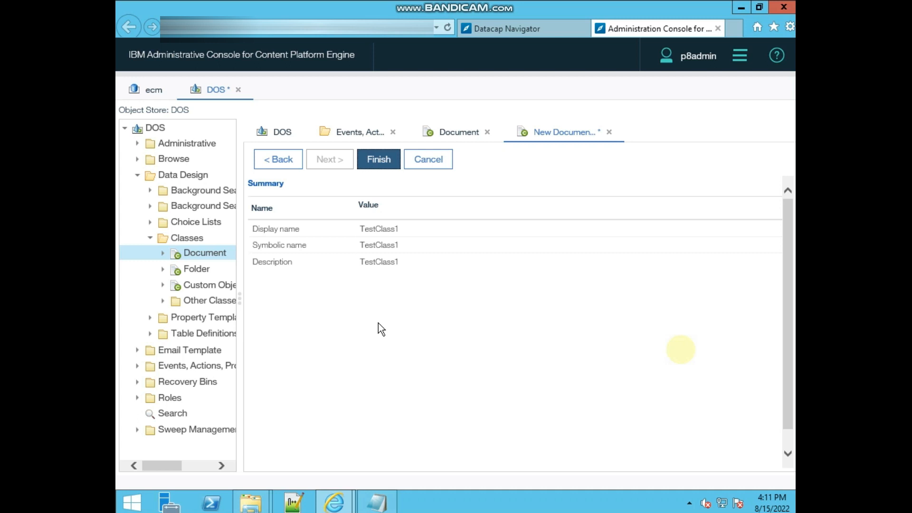
mouse_move(281, 303)
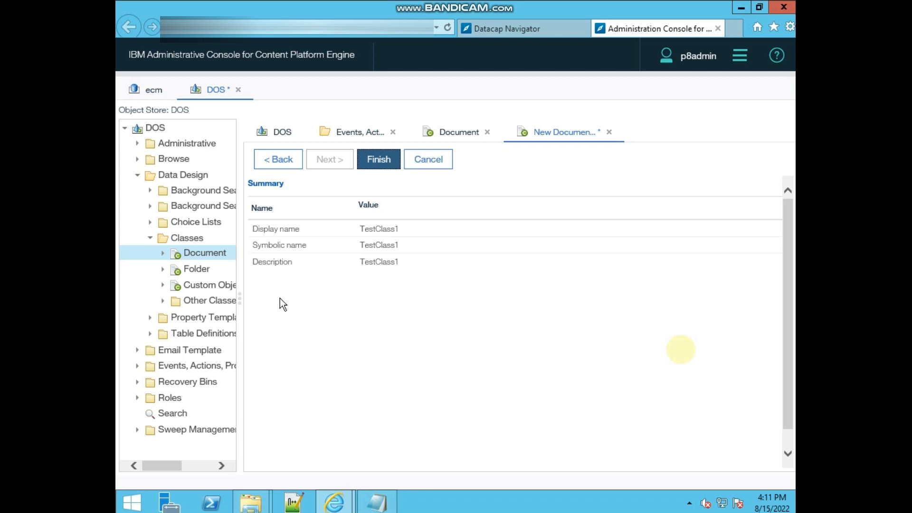
mouse_move(190, 258)
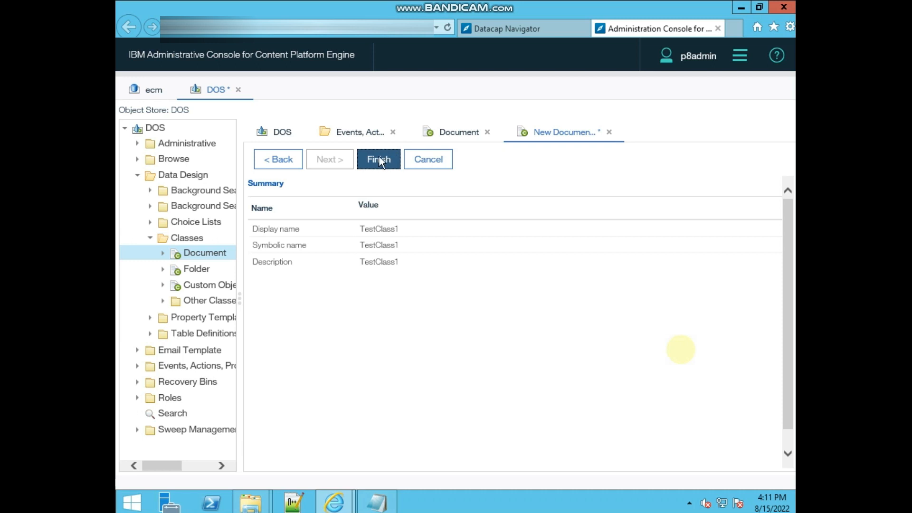
Finish the wizard to create the TestClass1 class
click(378, 160)
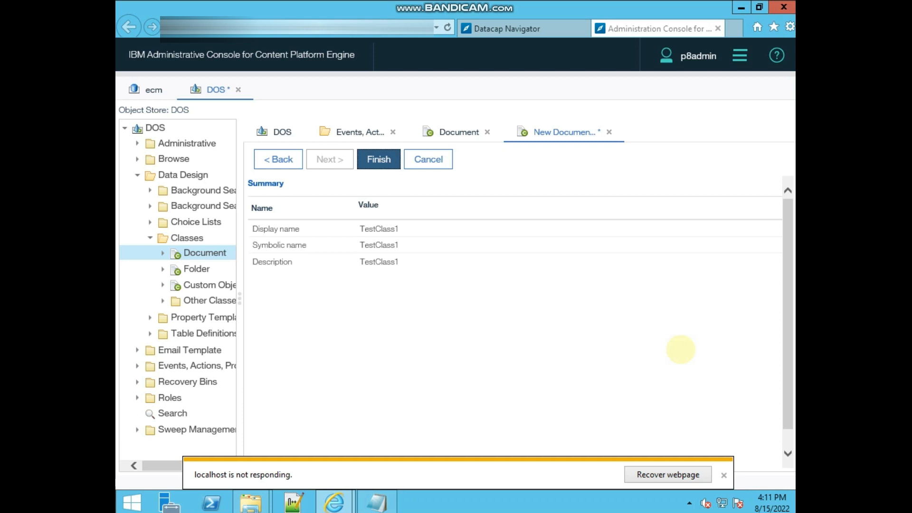
Dismiss the not-responding notice and open the newly created TestClass1 definition
click(378, 160)
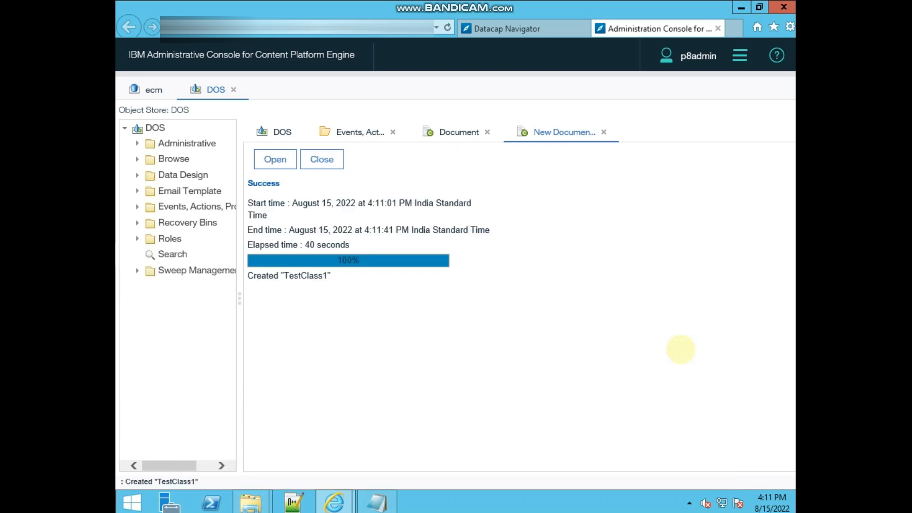
mouse_move(560, 490)
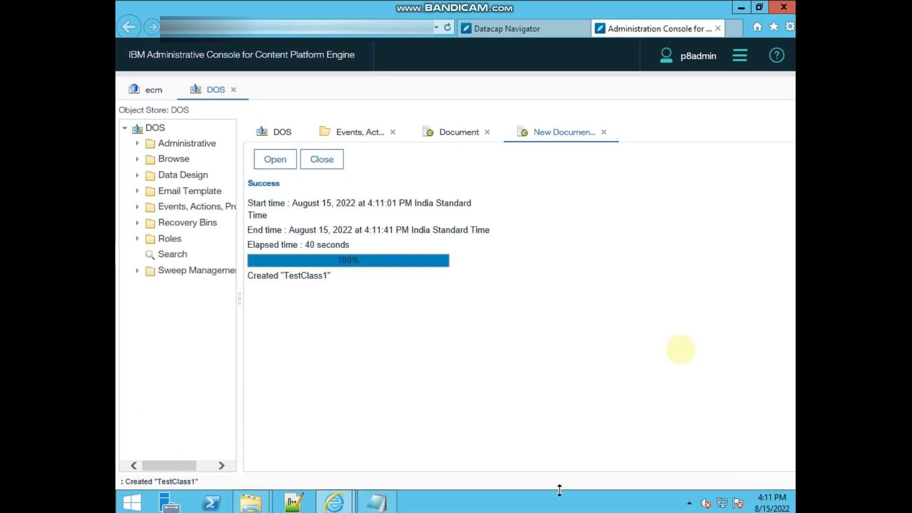
mouse_move(276, 154)
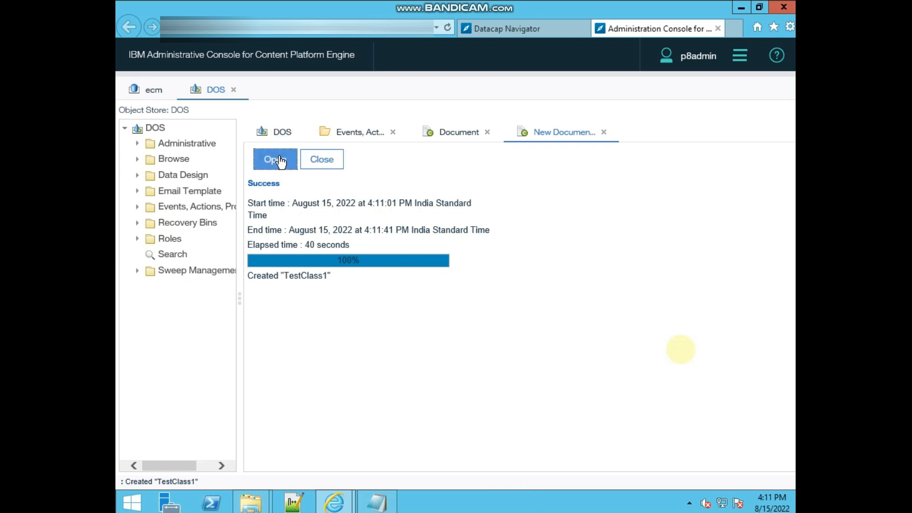
click(274, 160)
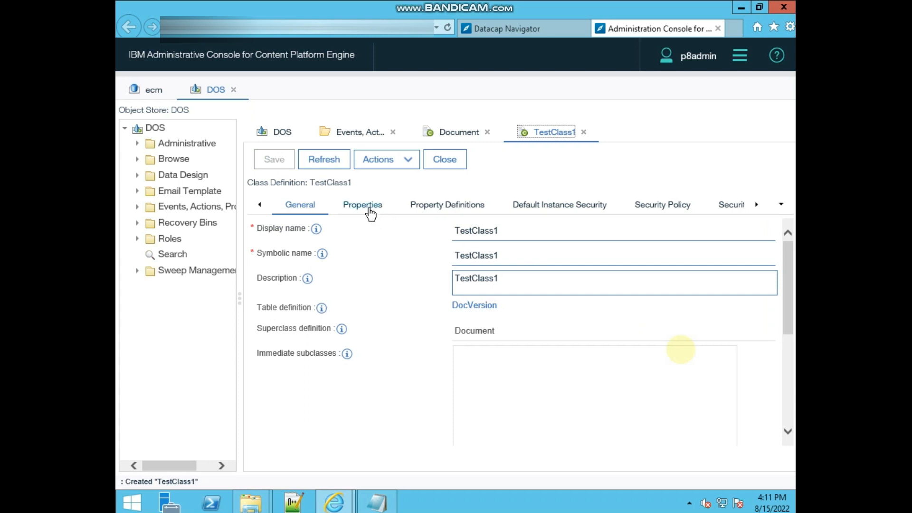
Review TestClass1's Properties list, then return to the Document class definition
click(363, 204)
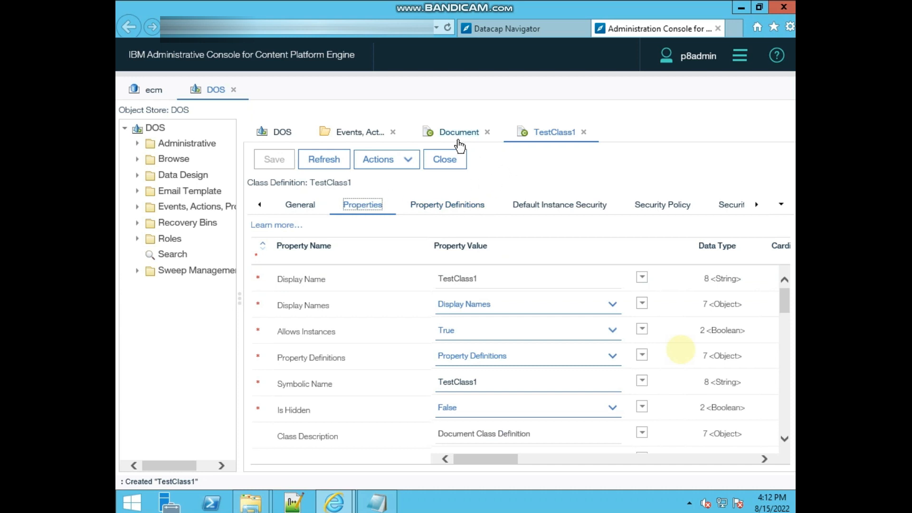
click(459, 132)
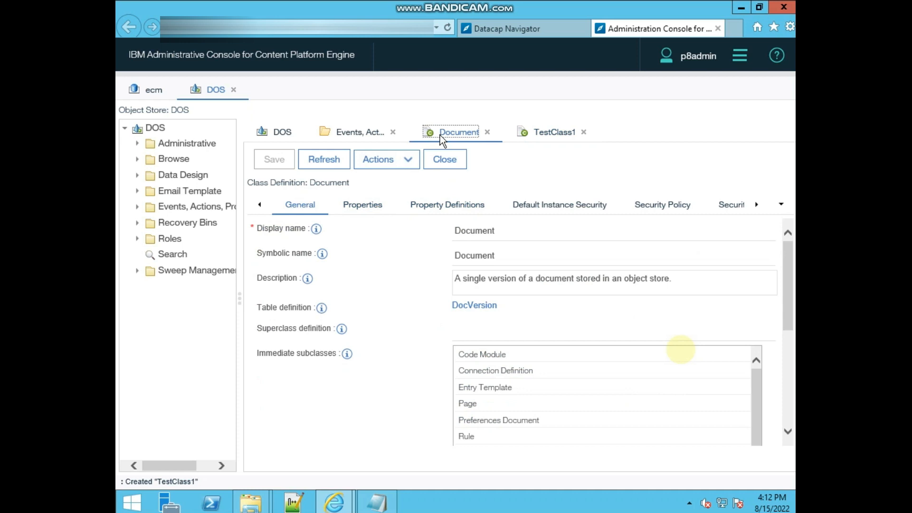
mouse_move(471, 140)
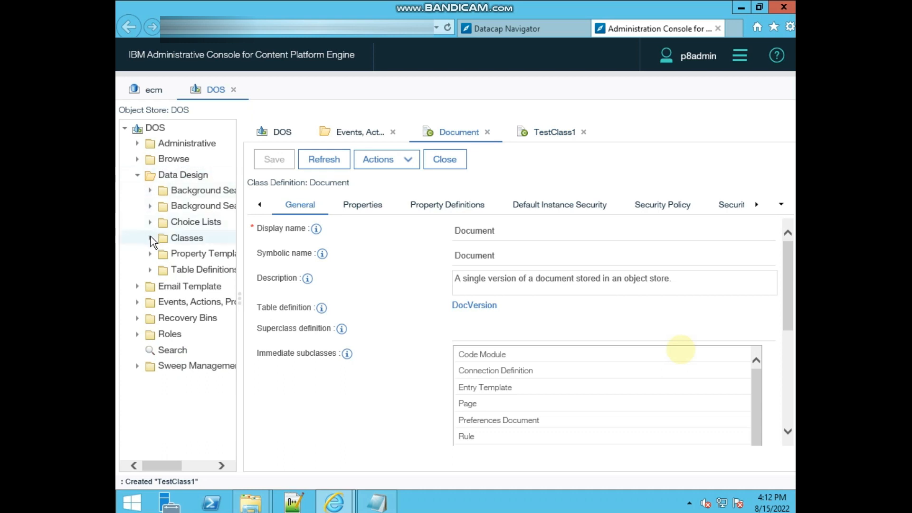
Expand the Classes tree under Document and scroll to TestClass1 among its subclasses
click(150, 237)
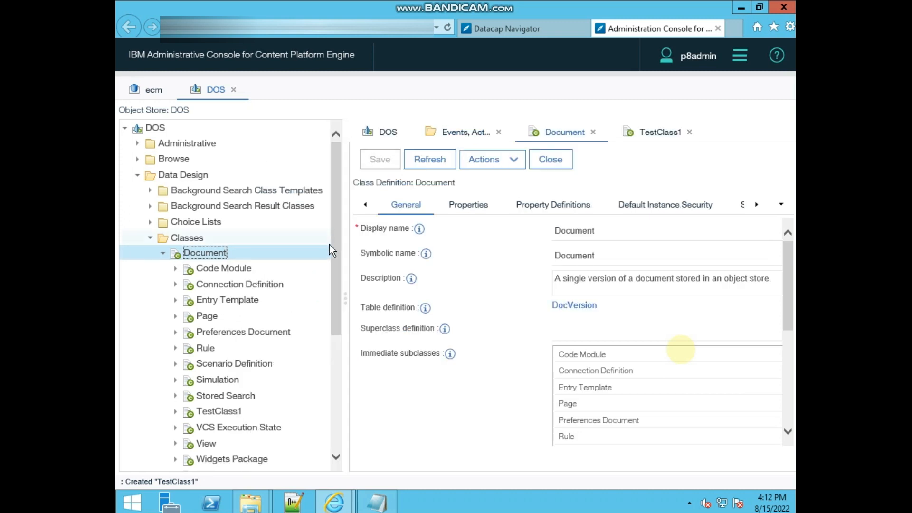
scroll(down, 3)
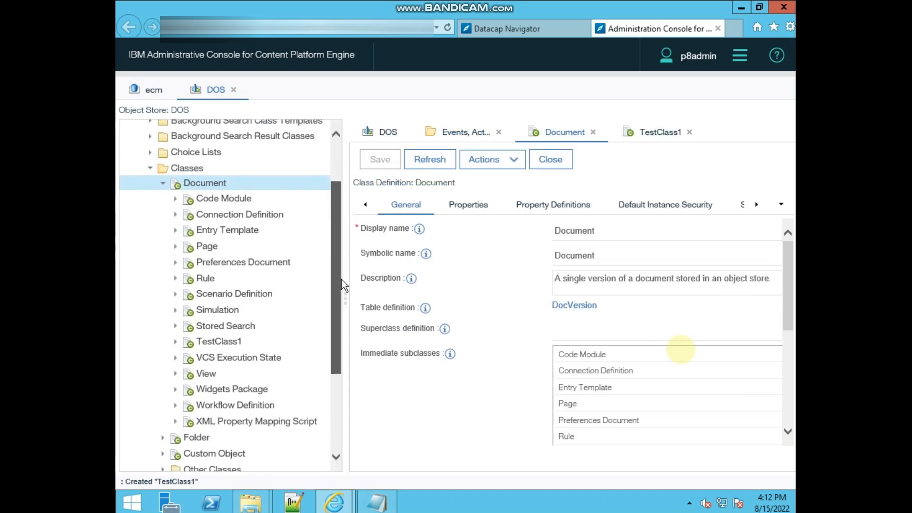